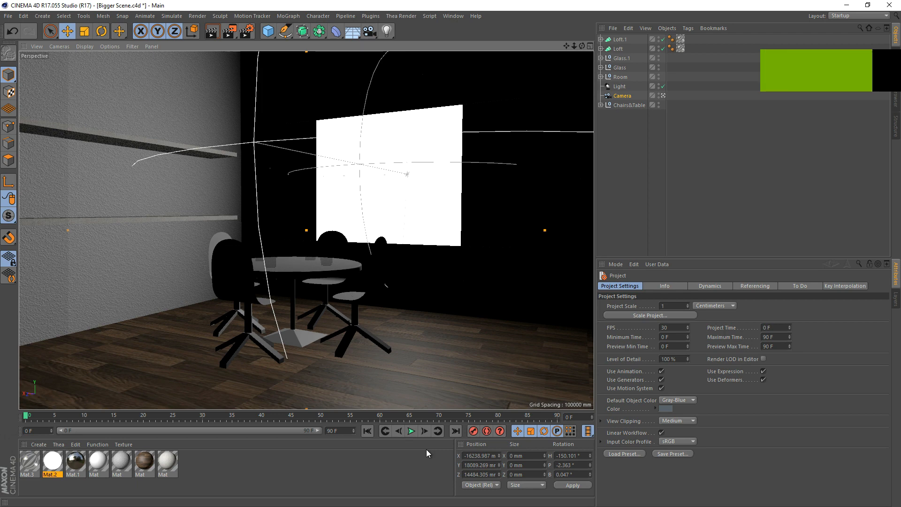
mouse_move(411, 431)
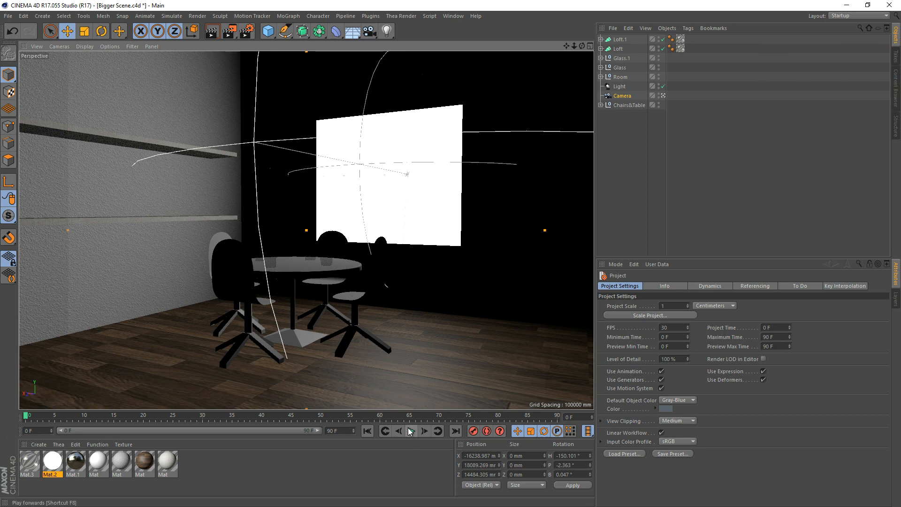
mouse_move(410, 430)
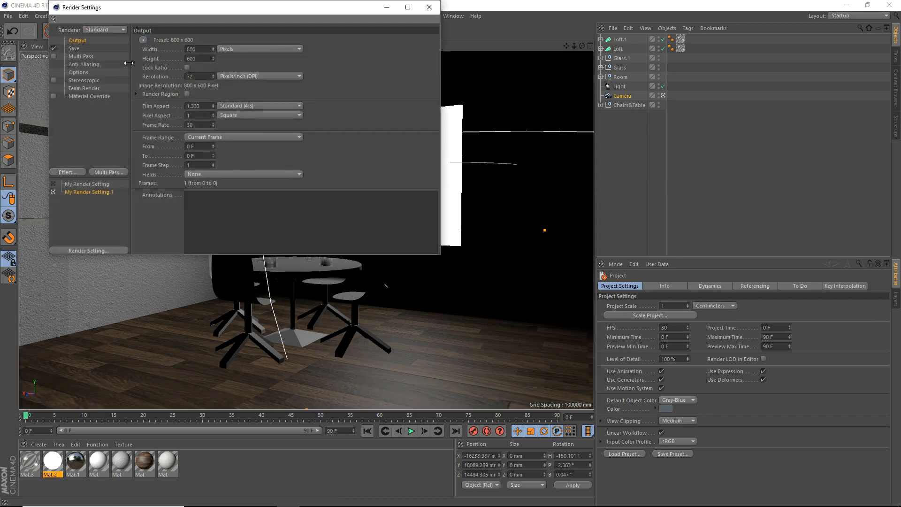
Set the output Width to 1920 and Height to 1080 pixels in Render Settings.
text(120)
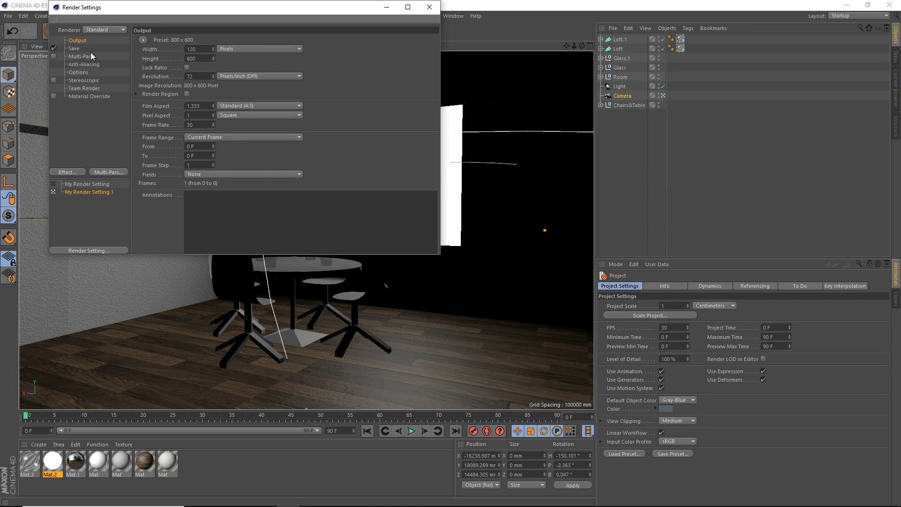
text(1)
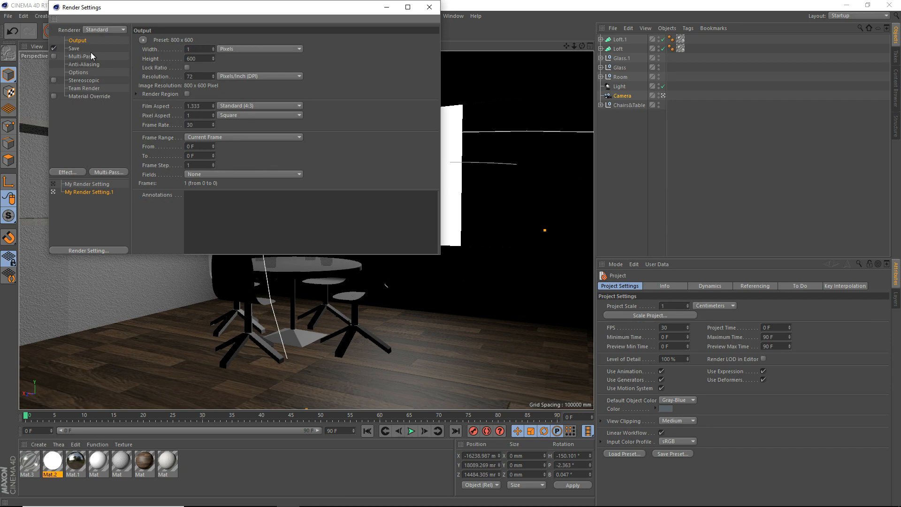
text(1920)
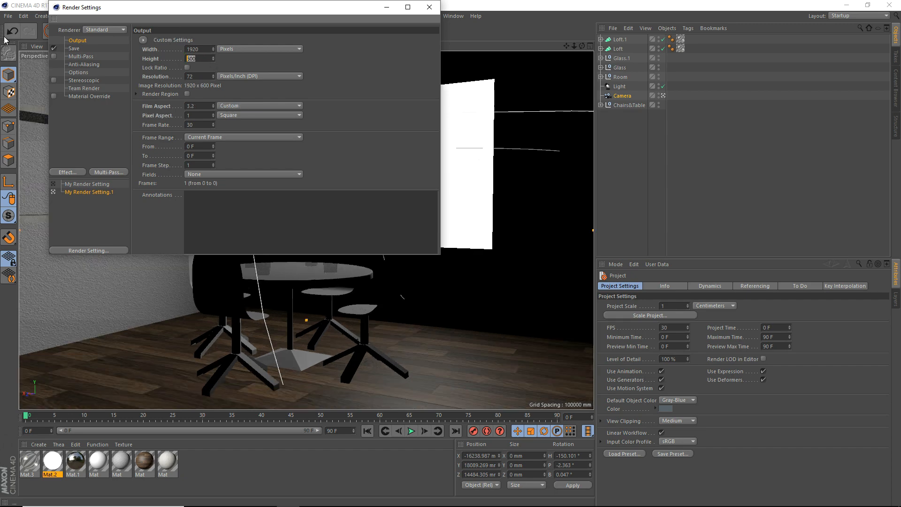
text(1080)
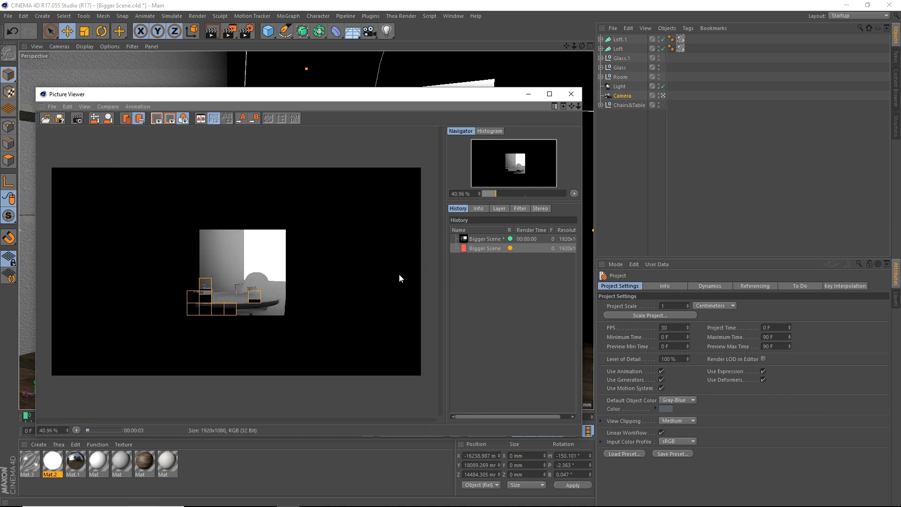
Maximize the Picture Viewer to inspect the 1920x1080 test render at full size.
click(550, 94)
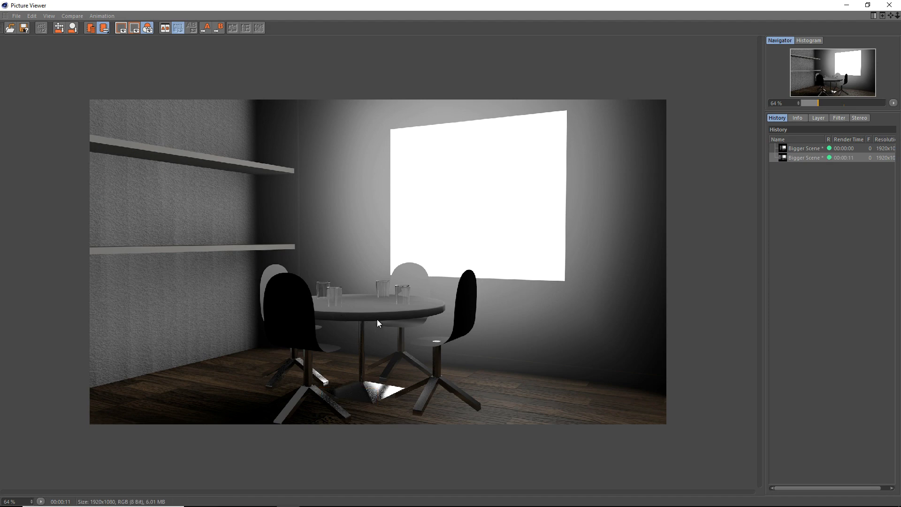
mouse_move(888, 4)
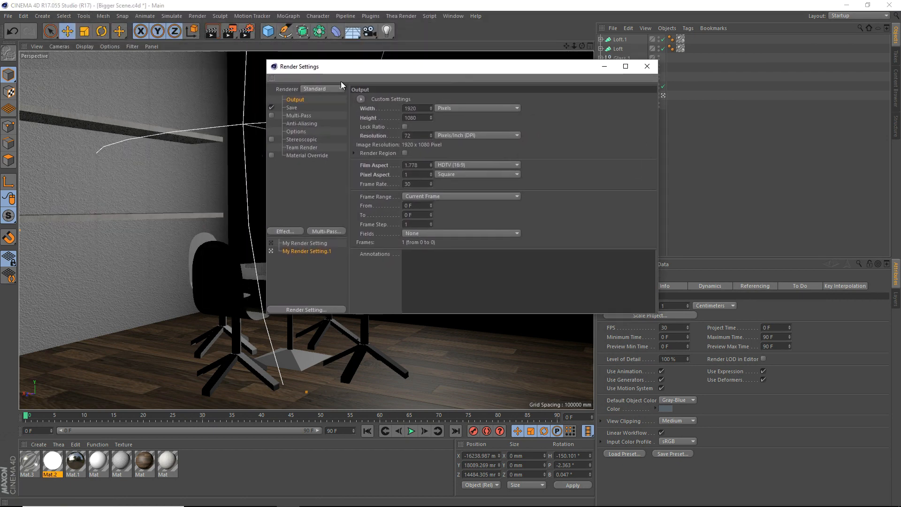
Switch Renderer to Physical and set the raytracing engine to Physical in Advanced settings.
click(321, 88)
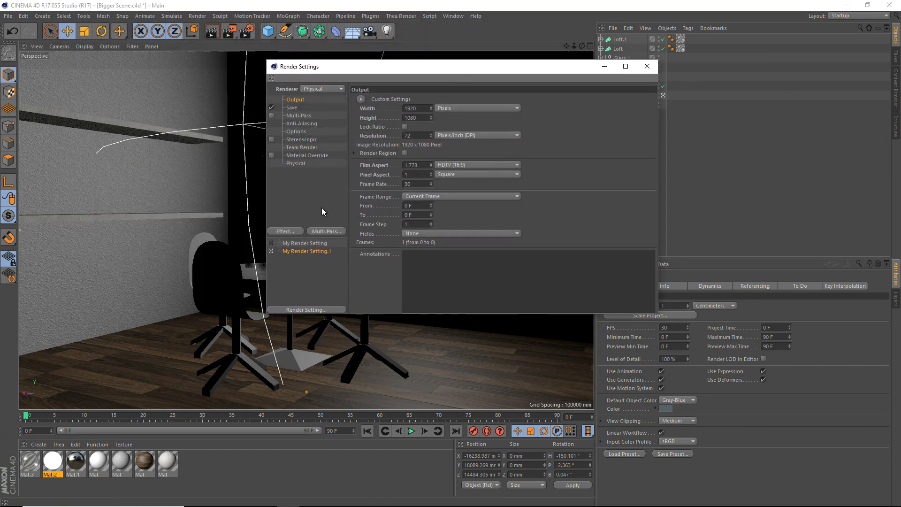
click(295, 163)
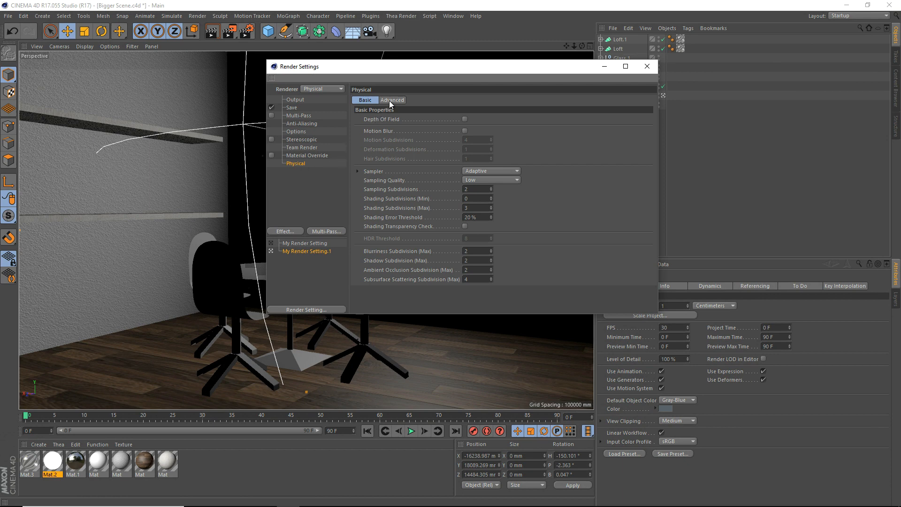
click(392, 100)
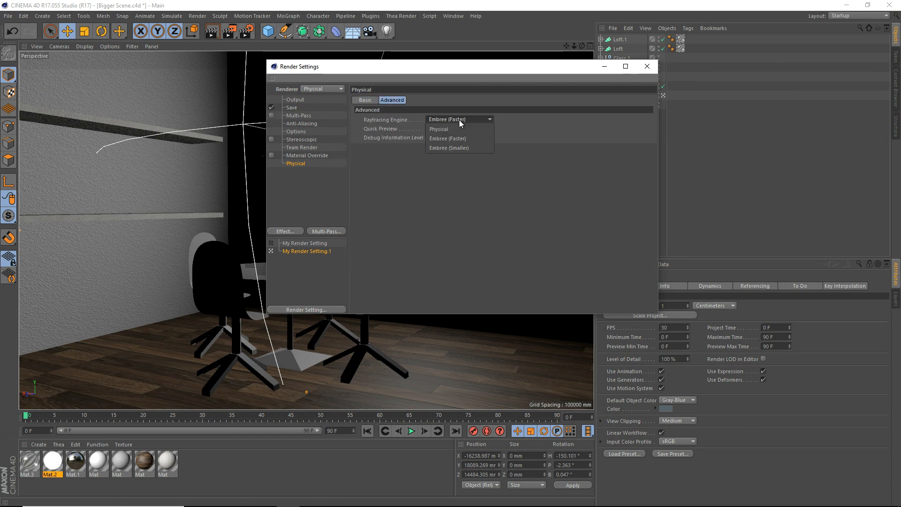
click(438, 129)
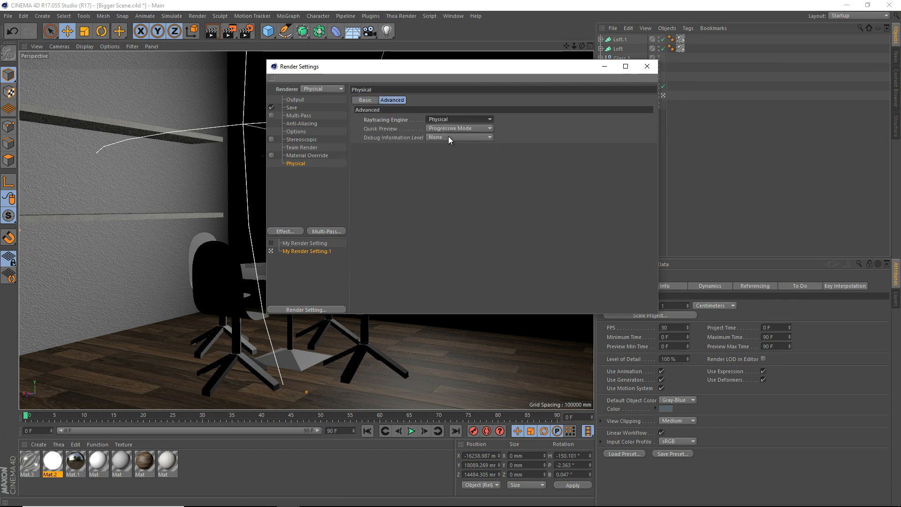
click(458, 128)
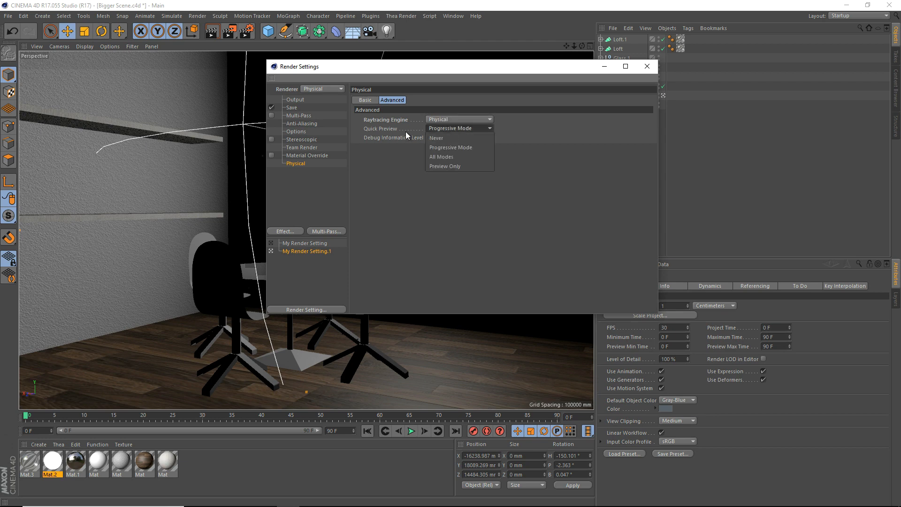
Raise the Physical renderer's Sampling Quality to High.
click(364, 99)
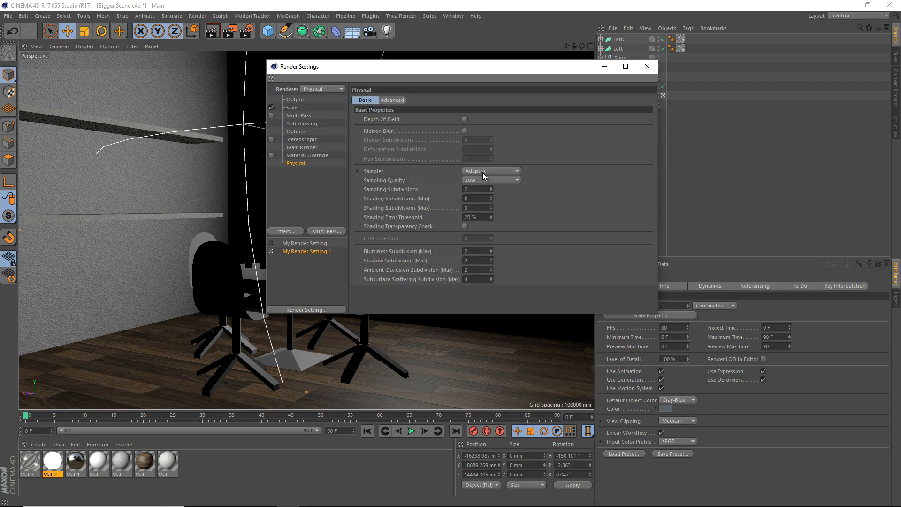
click(490, 179)
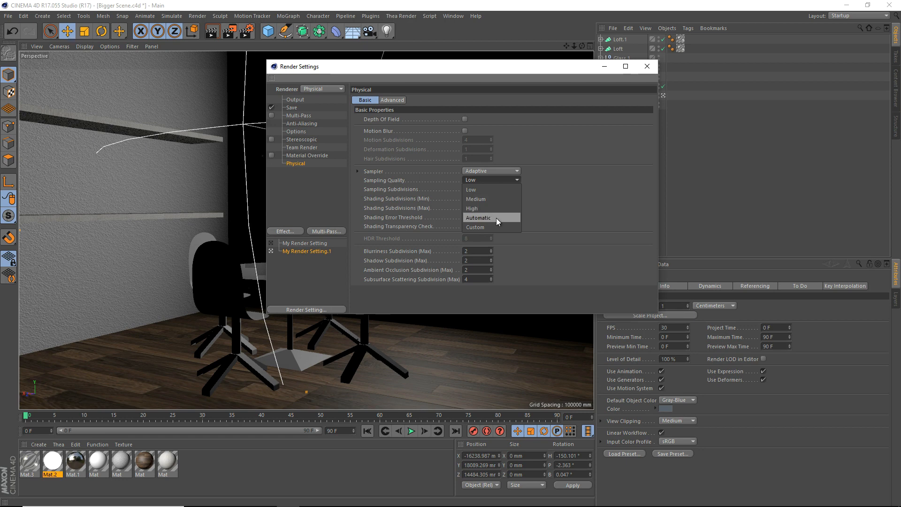
click(471, 207)
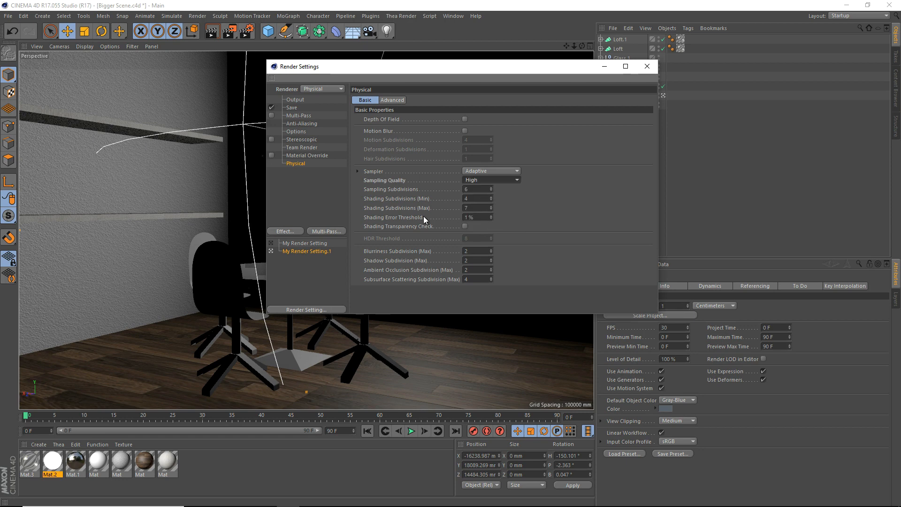
click(284, 231)
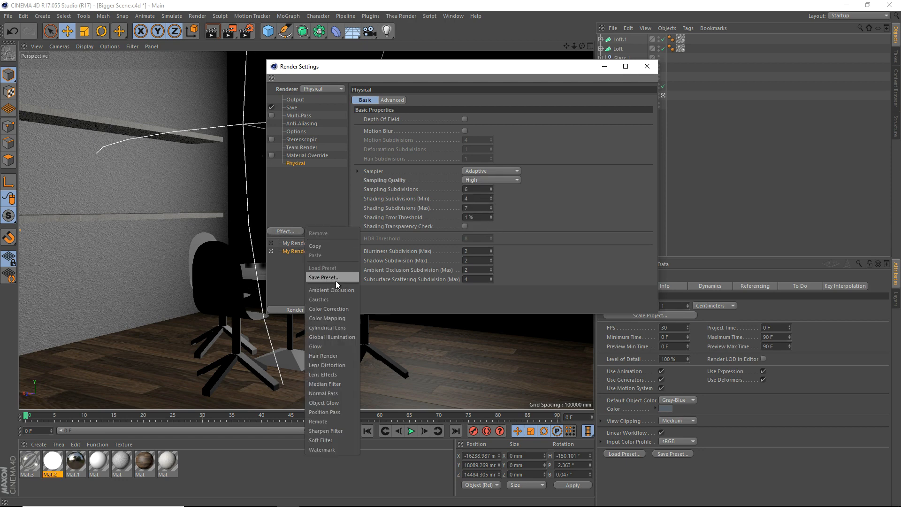
Add the render effect and set GI secondary method to Light Mapping with maximum depth 32.
click(332, 289)
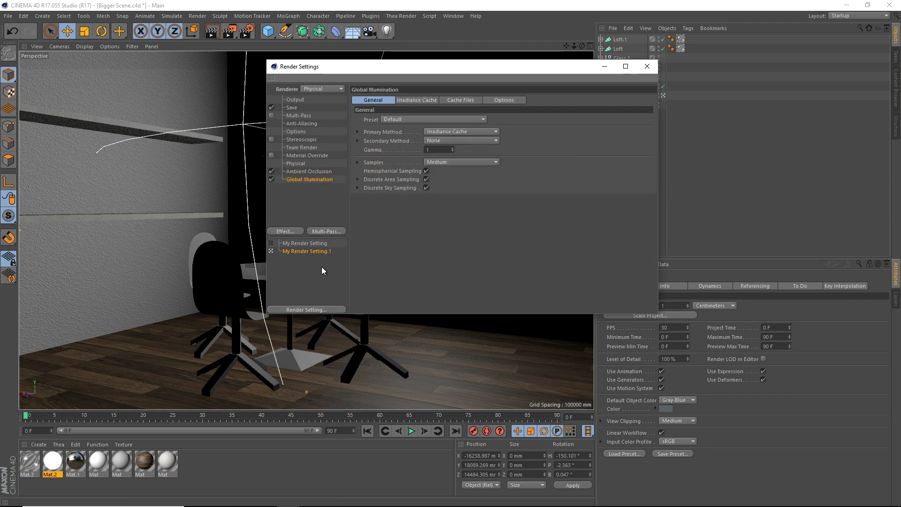
mouse_move(448, 139)
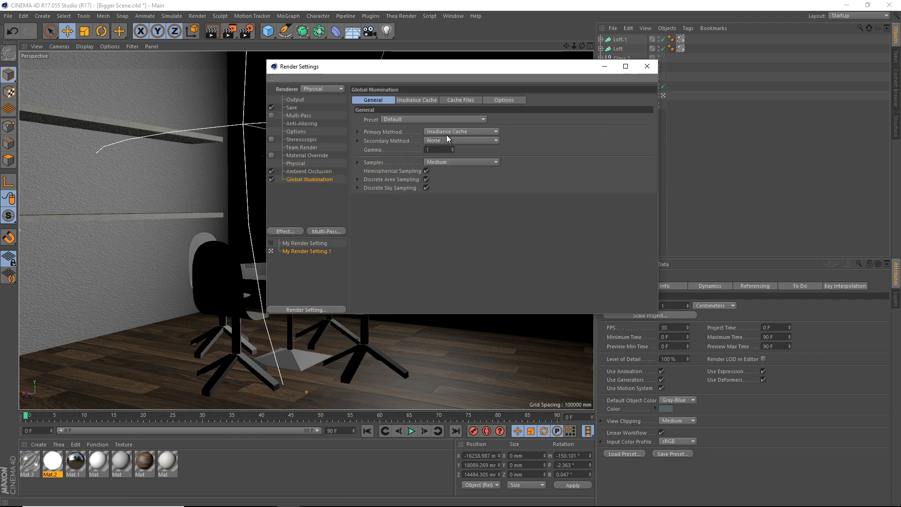
mouse_move(450, 137)
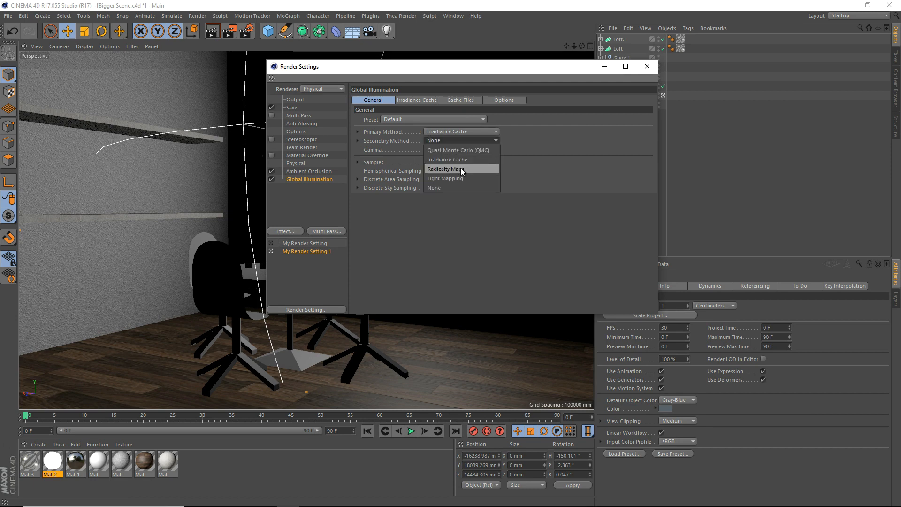
click(444, 179)
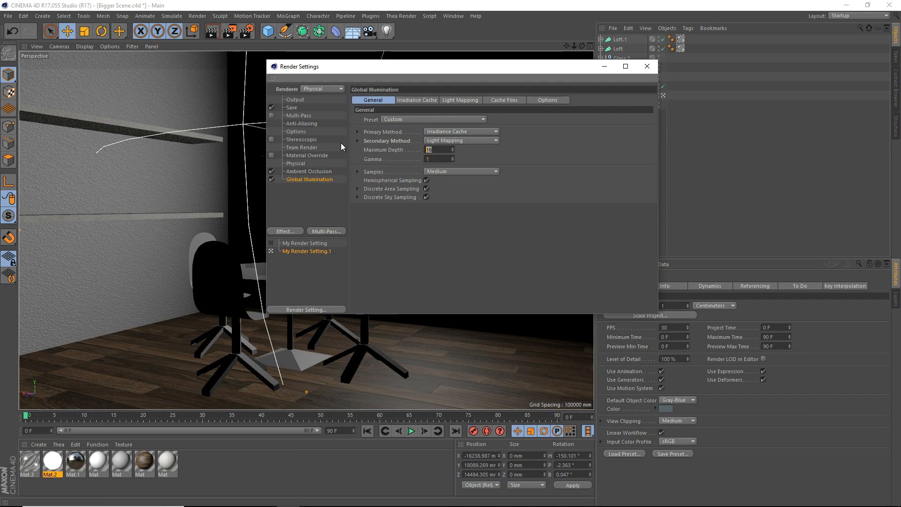
text(32)
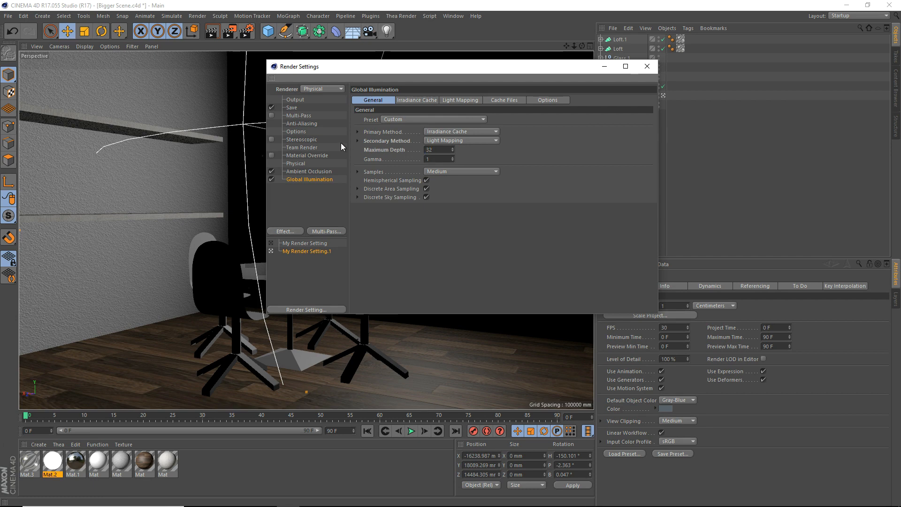
Set GI samples to Custom Sample Count with 1024 samples.
click(357, 132)
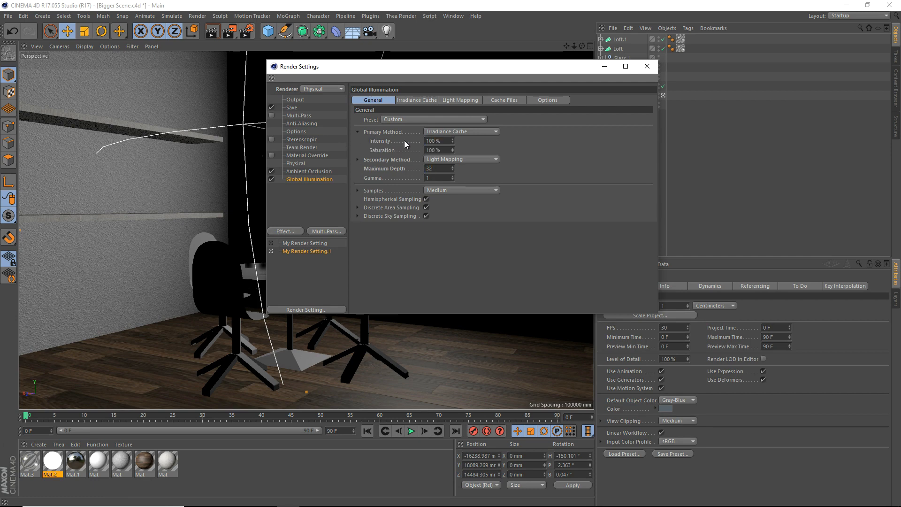
click(461, 189)
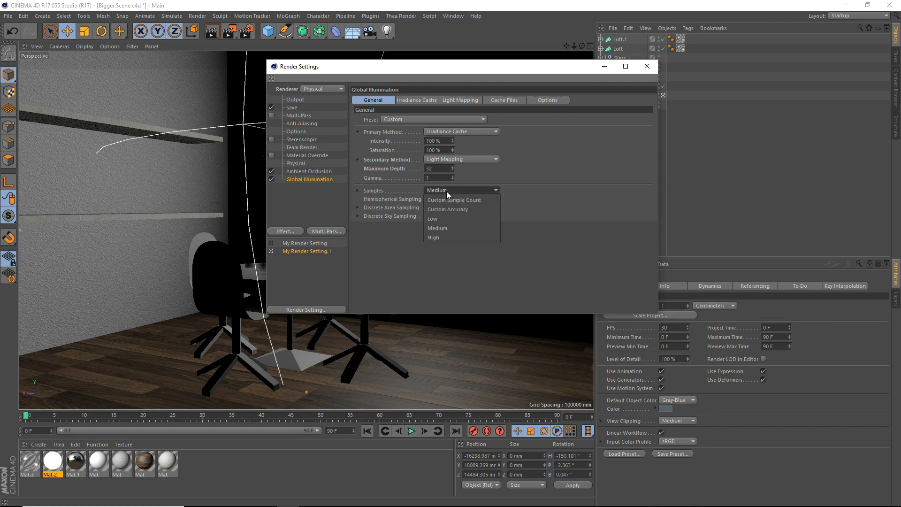
click(454, 199)
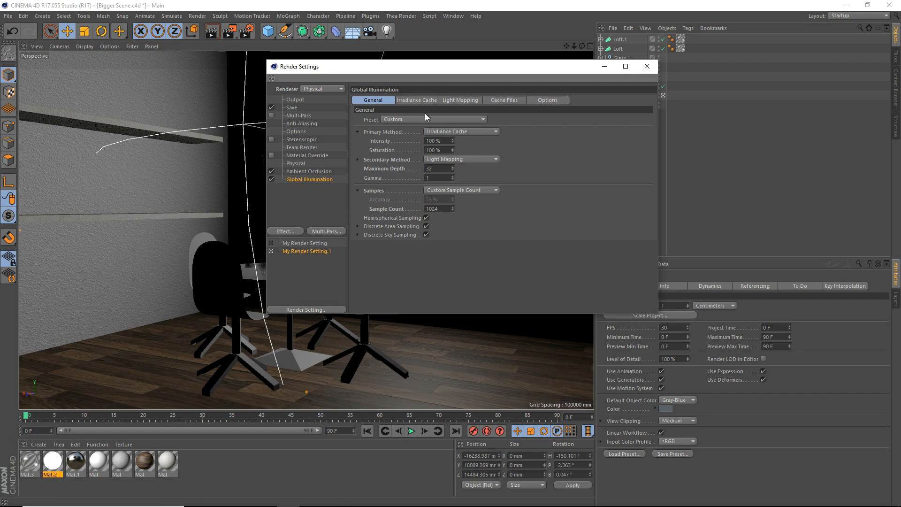
Review the Light Mapping and Irradiance Cache tabs unchanged, then select Ambient Occlusion.
click(460, 99)
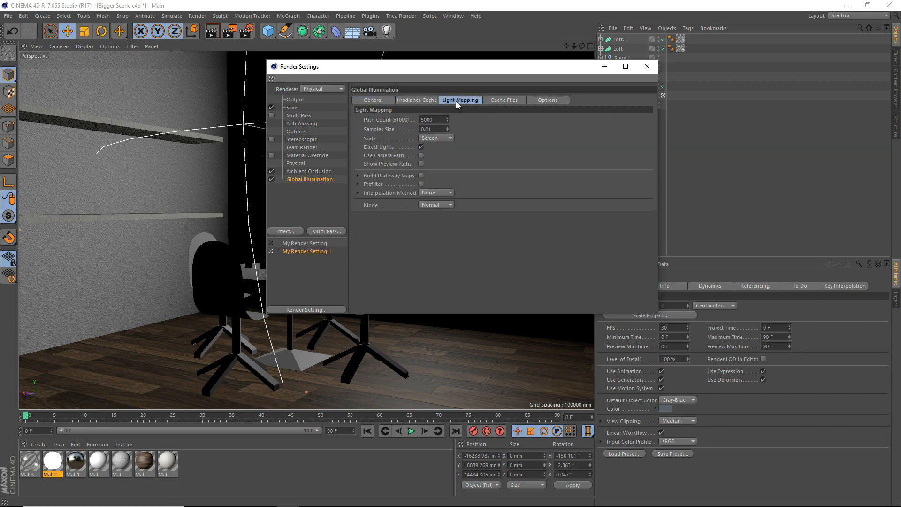
click(417, 100)
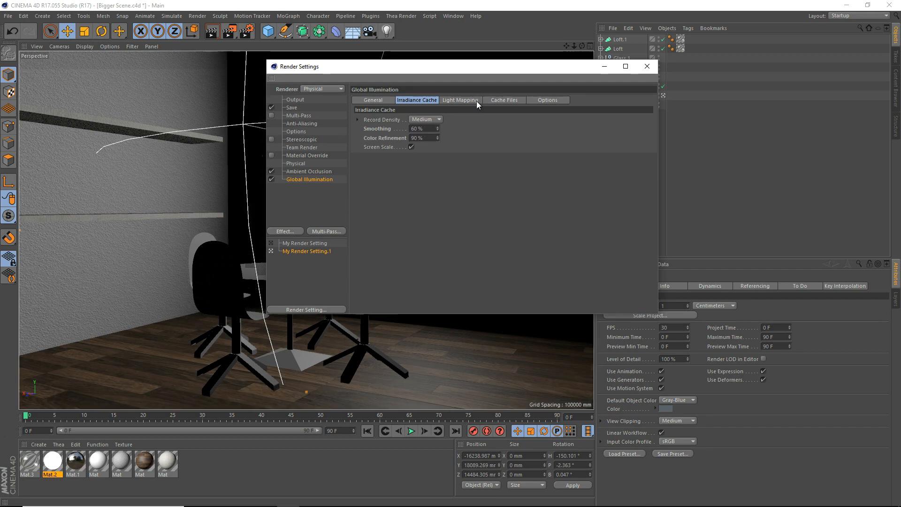
click(373, 100)
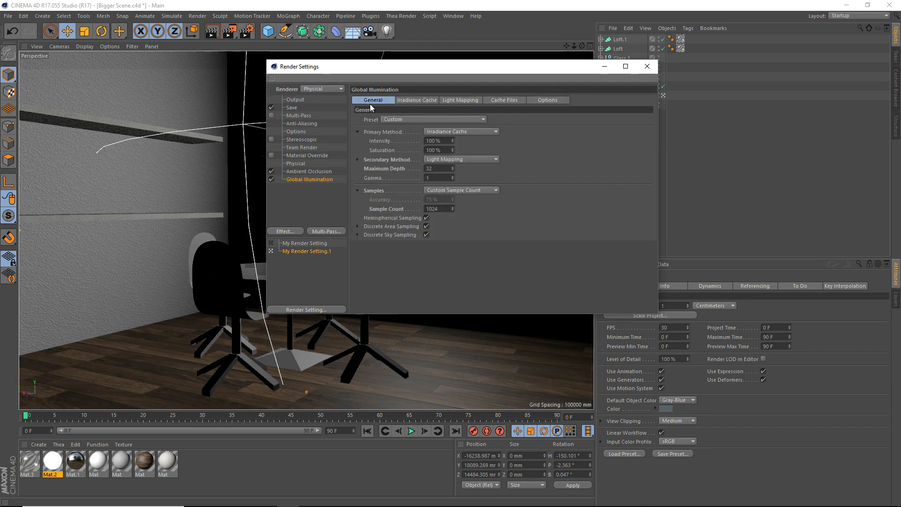
click(417, 100)
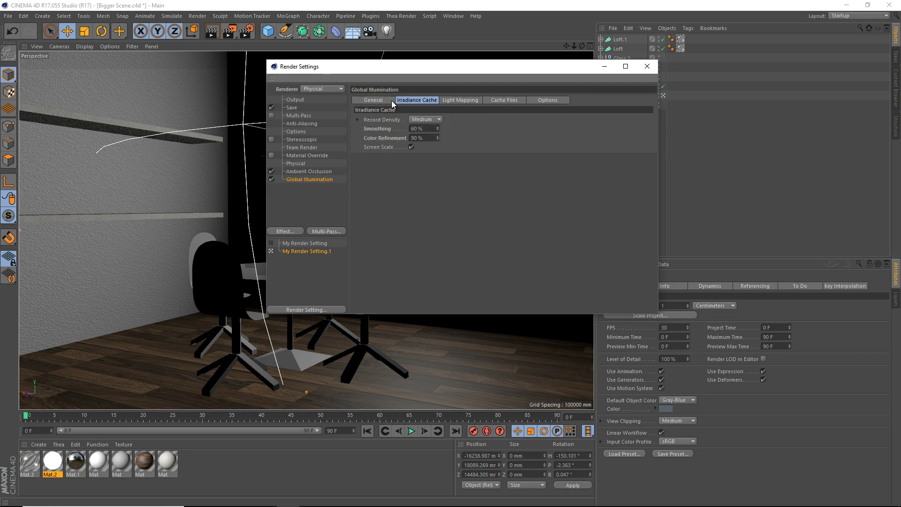
click(308, 171)
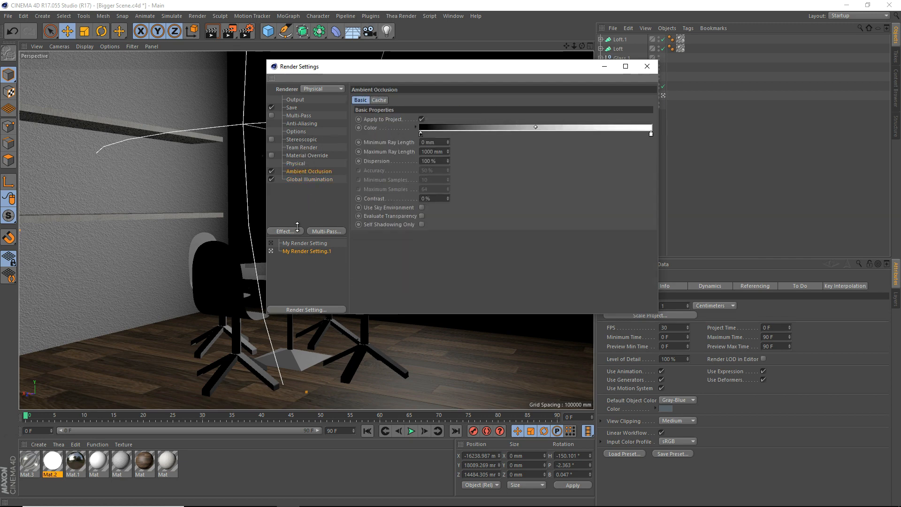
Add Caustics as a render effect and render the room again.
click(285, 231)
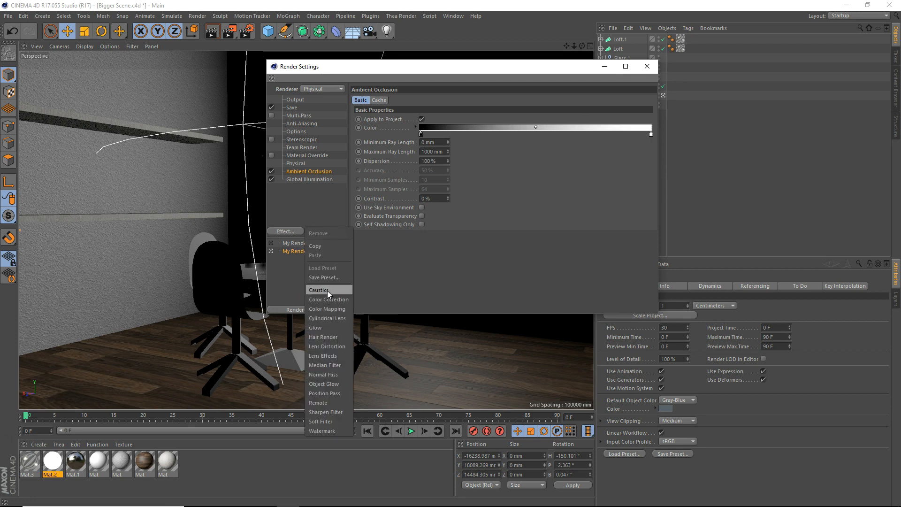
click(319, 289)
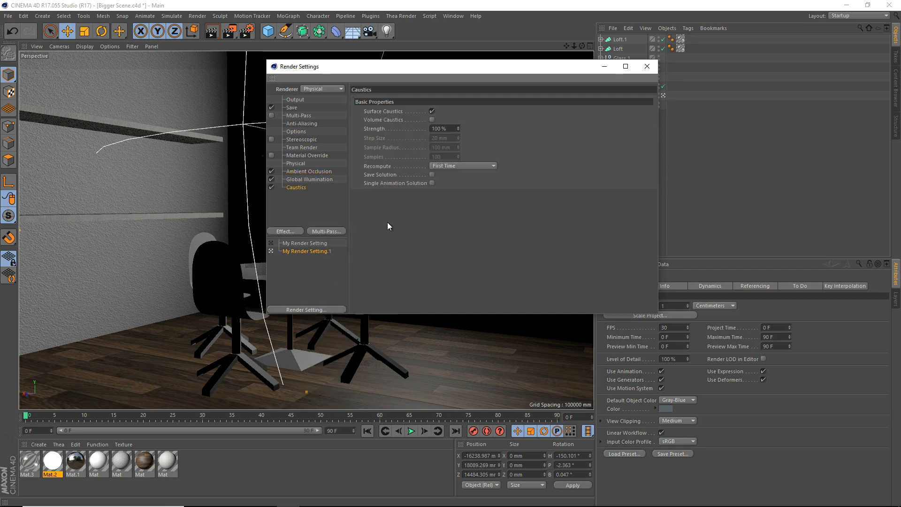
click(646, 66)
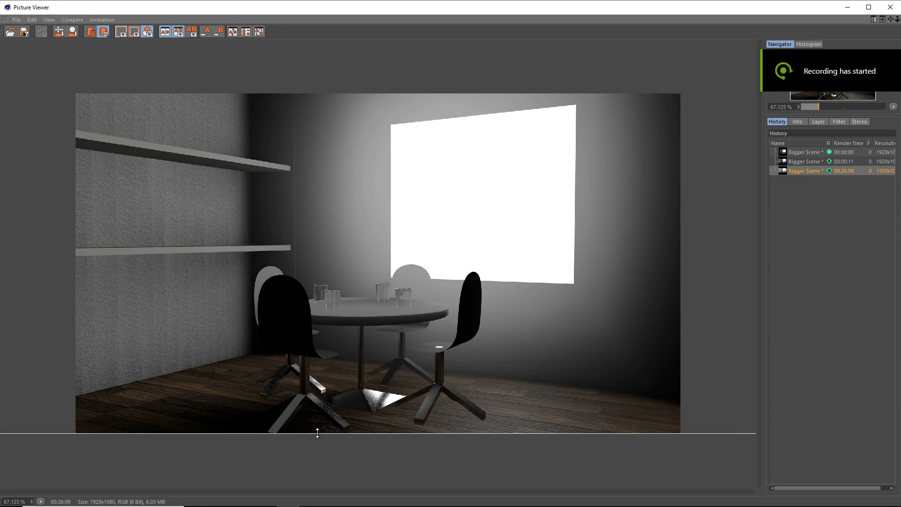
mouse_move(319, 441)
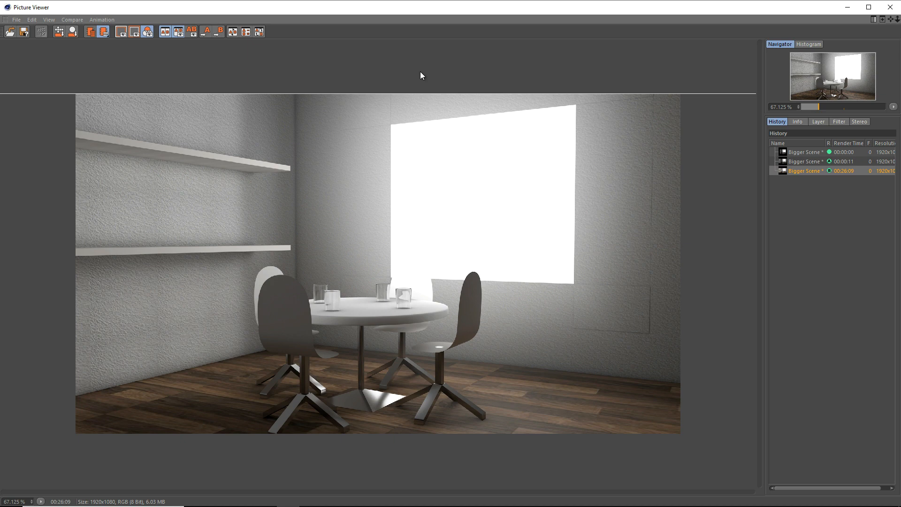
mouse_move(558, 184)
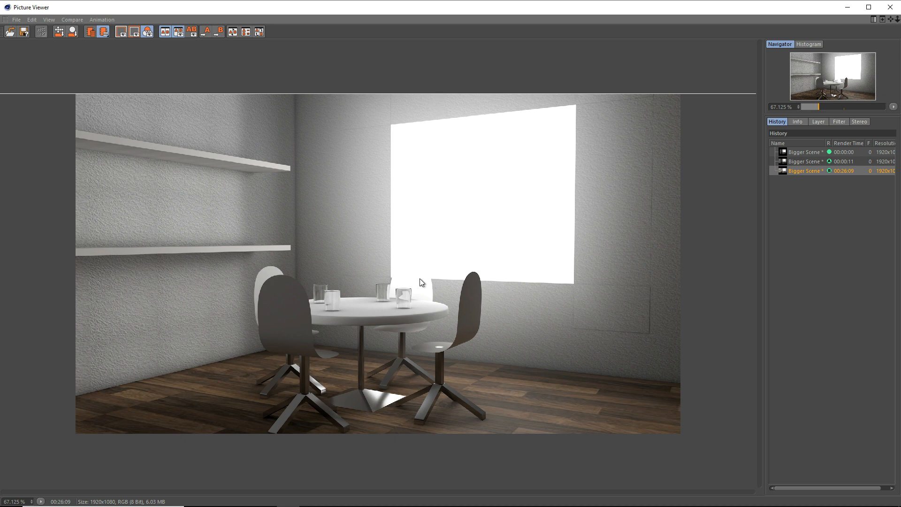
mouse_move(357, 106)
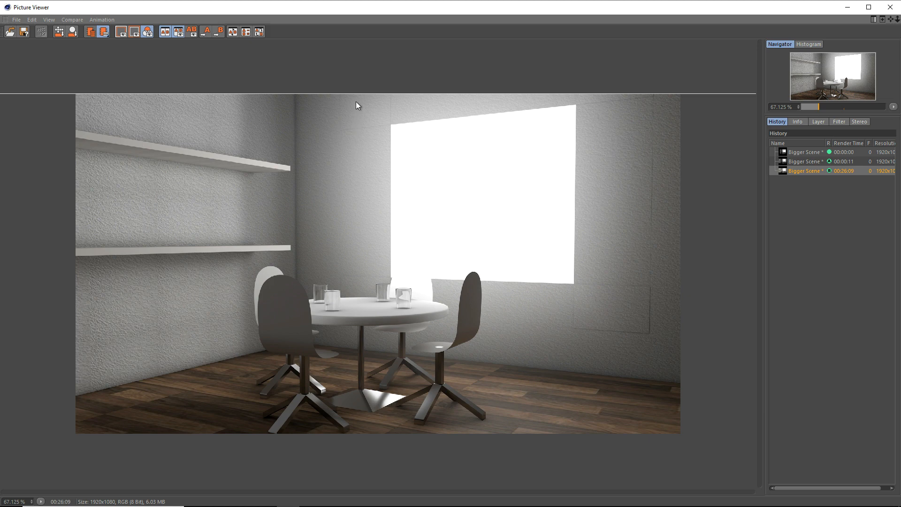
mouse_move(357, 93)
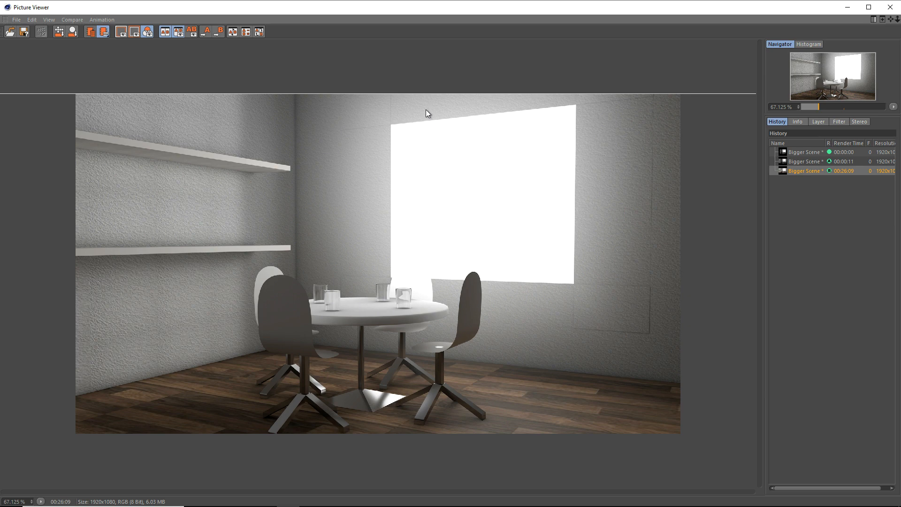
mouse_move(475, 118)
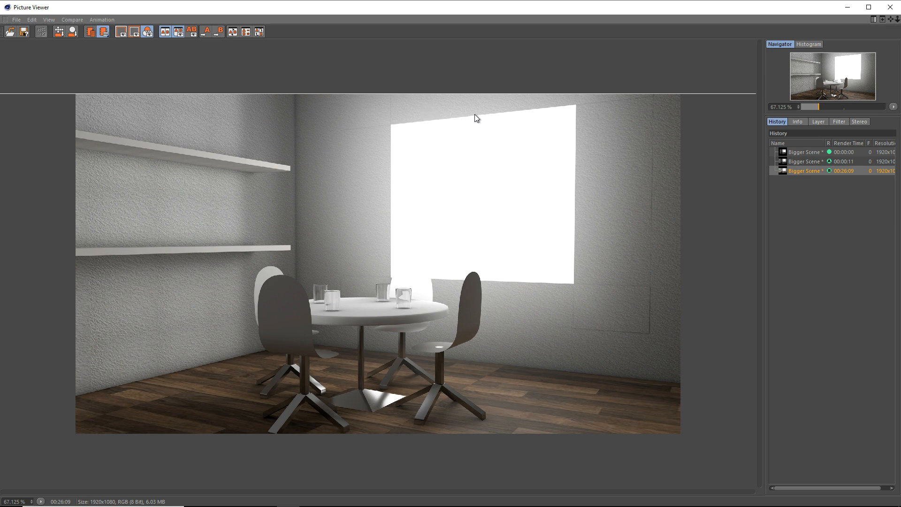
mouse_move(504, 145)
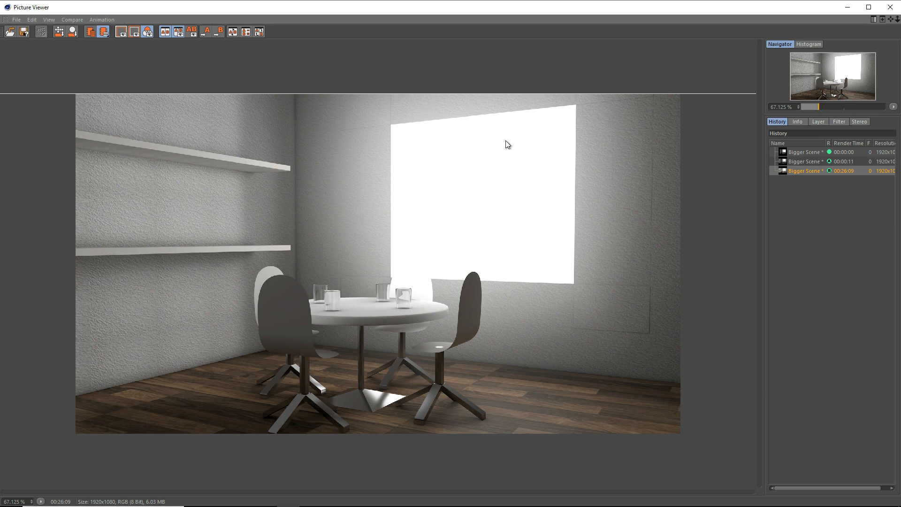